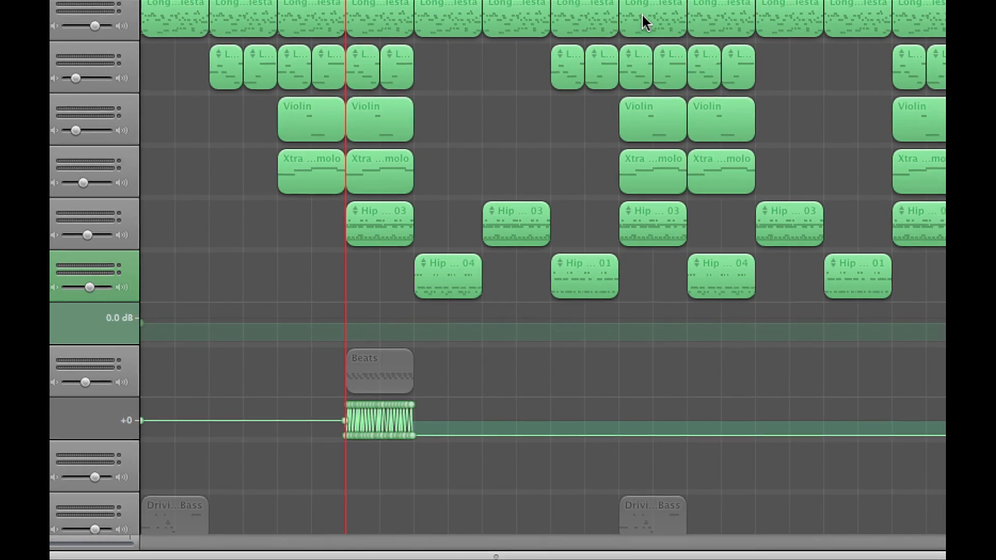
# Step: Send 'stress go away' to the iTunes library via Share > Send Song to iTunes, starting the mixdown
pyautogui.scroll(-3)
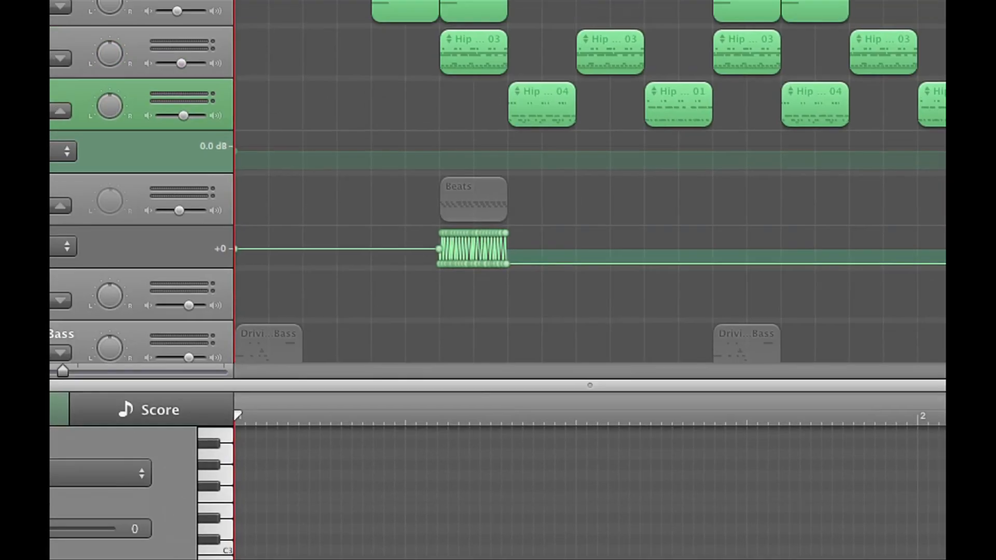
pyautogui.click(459, 11)
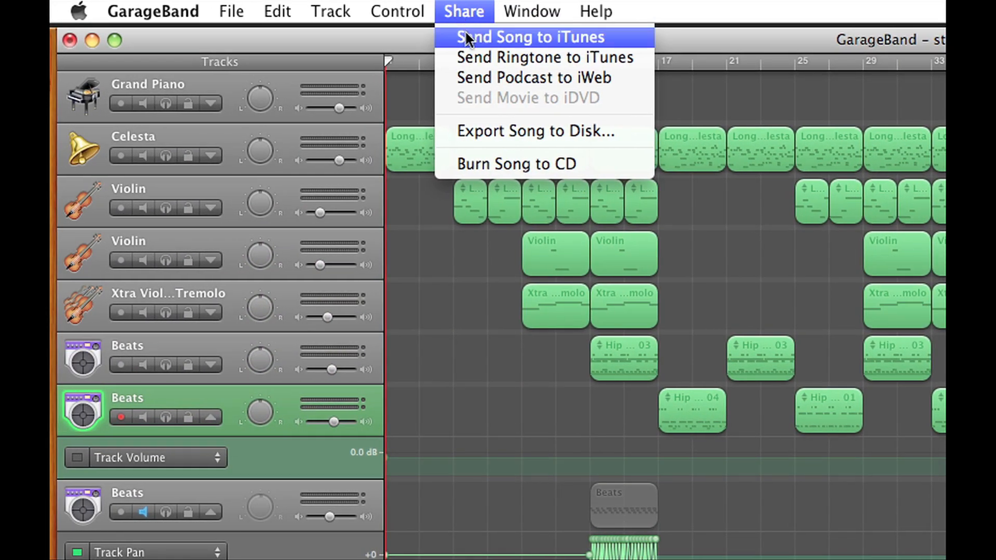
pyautogui.click(531, 37)
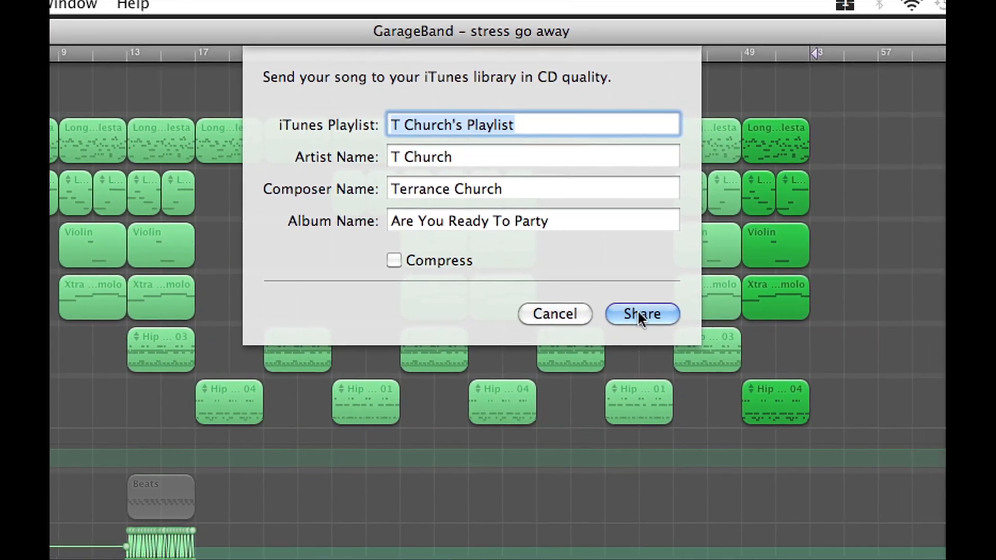
pyautogui.click(640, 314)
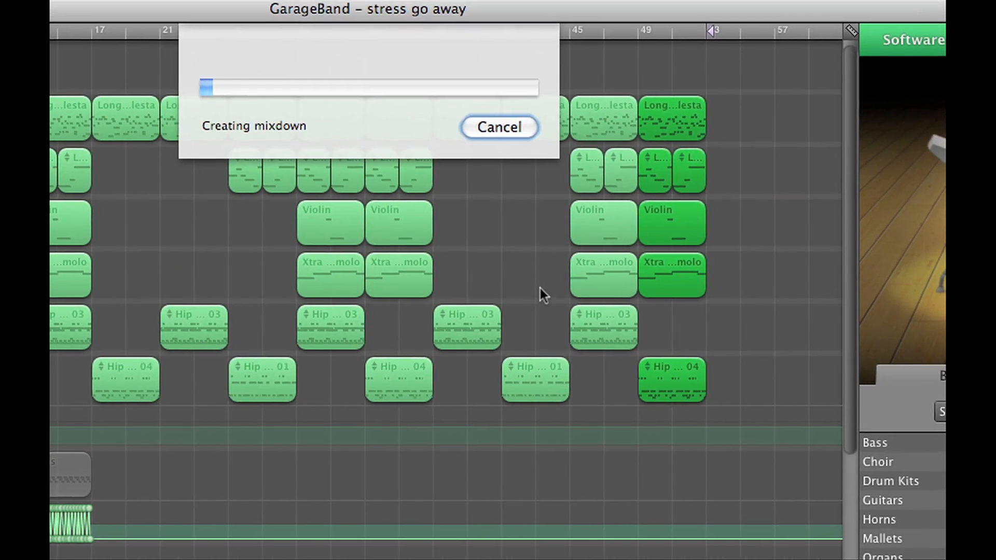